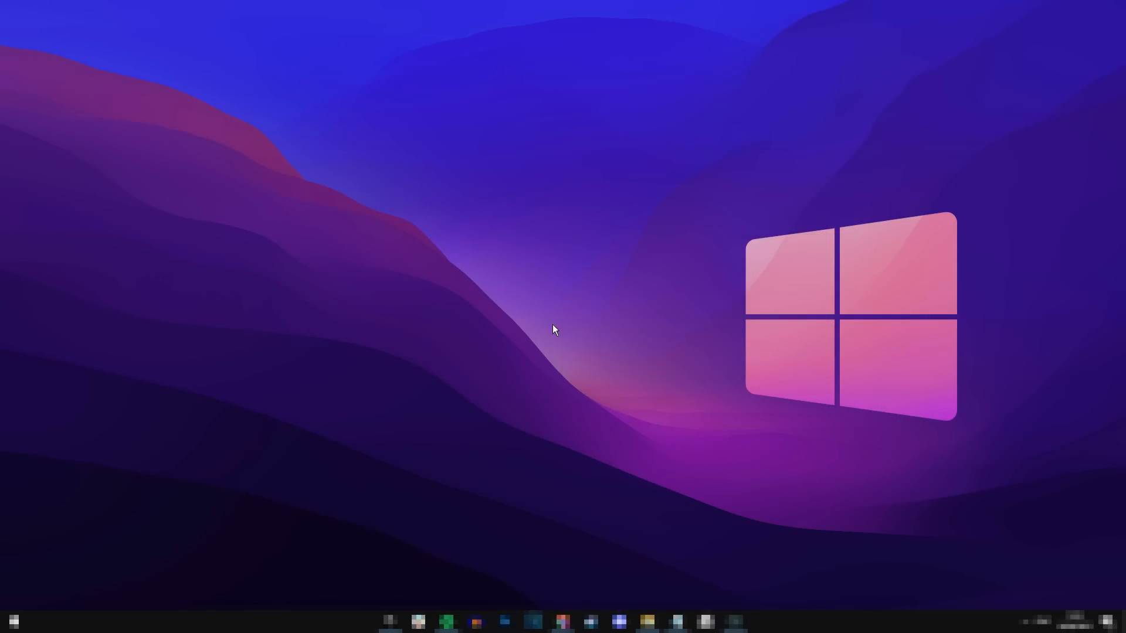
mouse_move(790, 329)
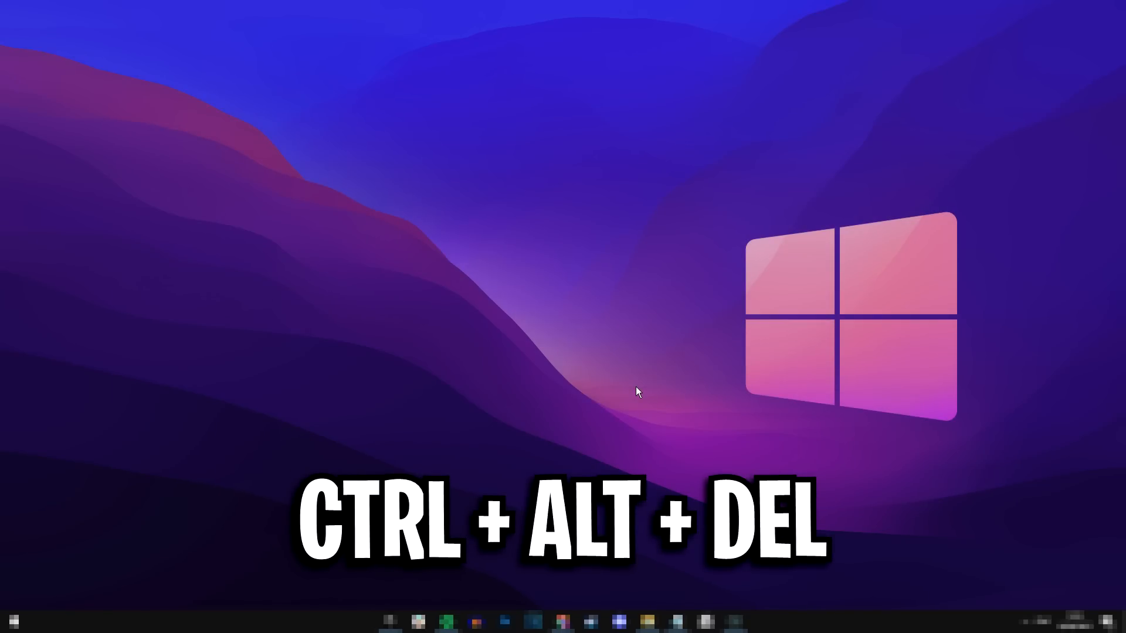
Bring up Task Manager via Ctrl+Alt+Delete and view the Performance overview to check uptime.
key("ctrl+alt+delete")
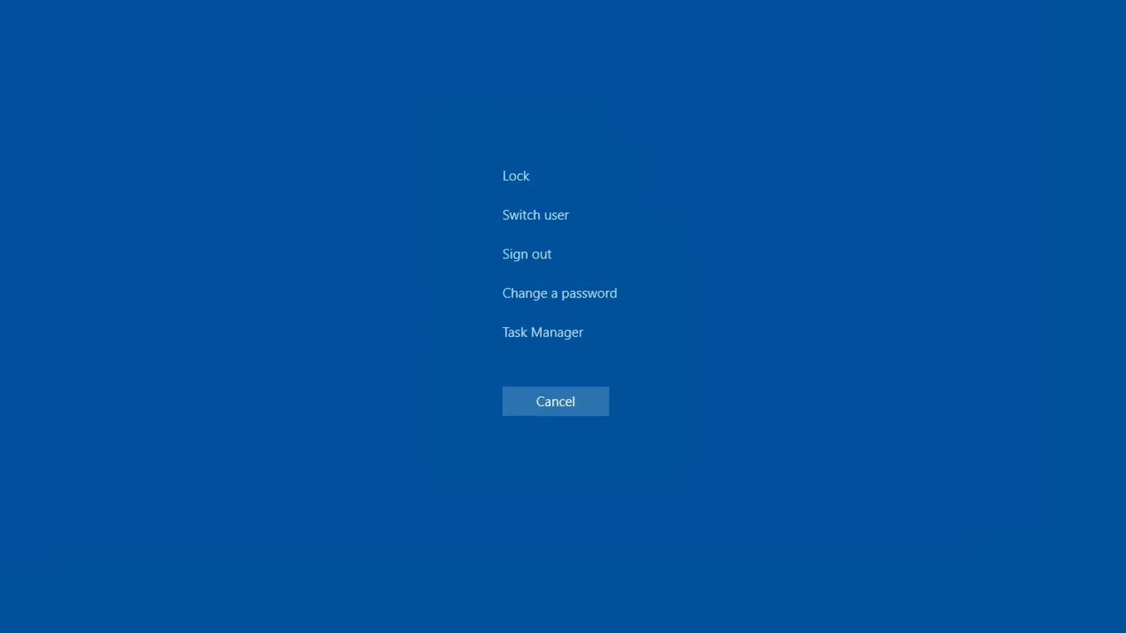
left_click(542, 332)
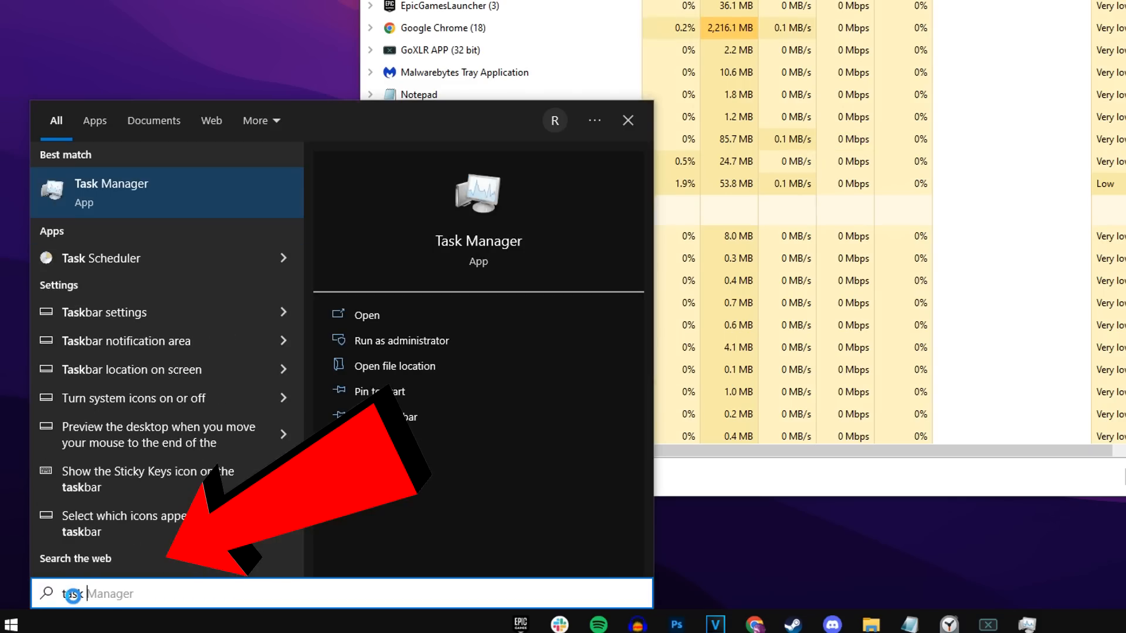
type("task manager")
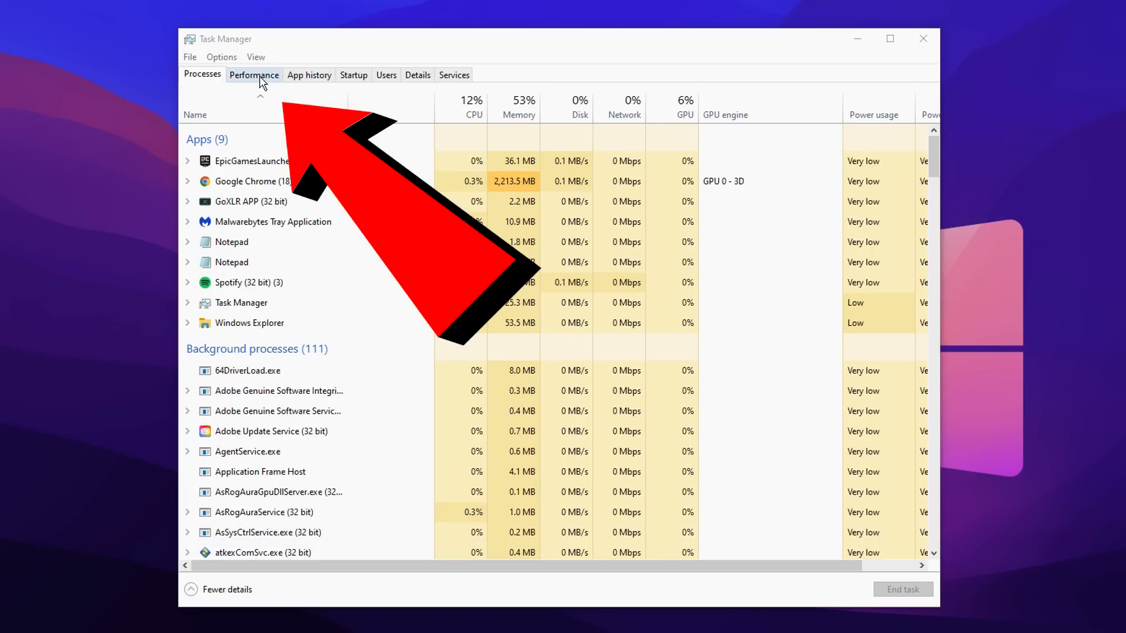
left_click(254, 74)
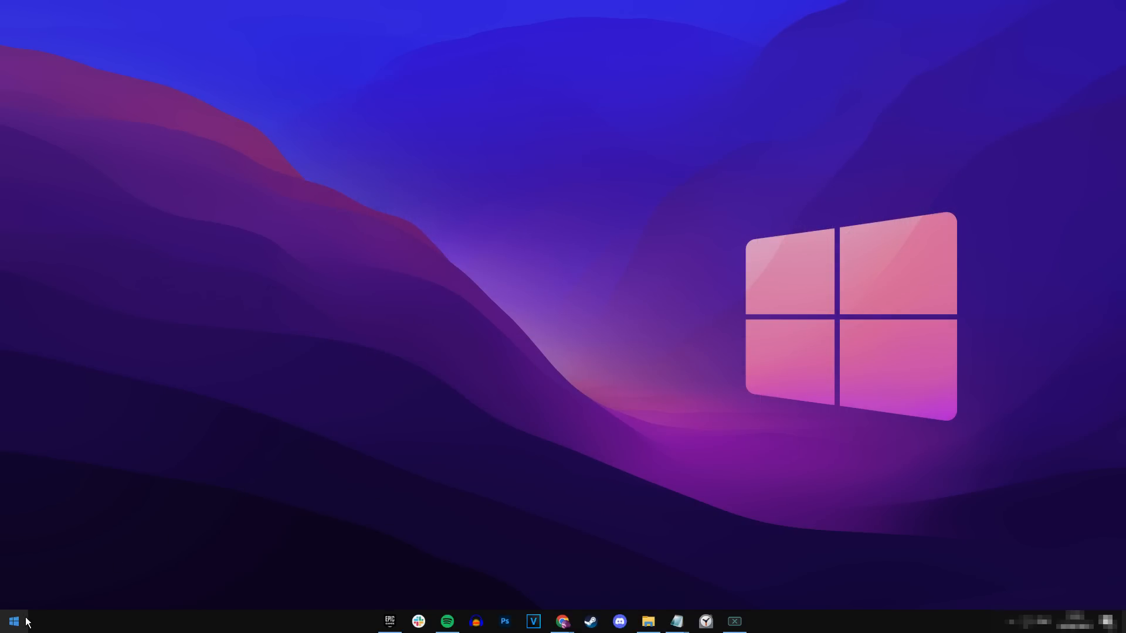
Search Start for 'power & sleep settings' and reach the Power & sleep page.
left_click(12, 622)
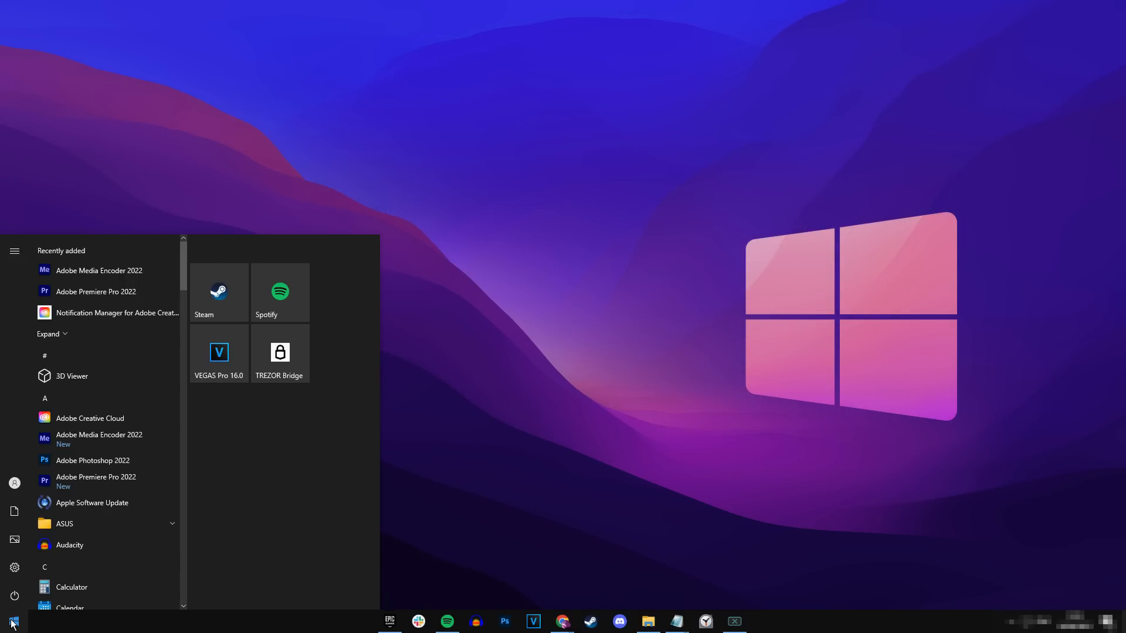
type("power & sleep settings")
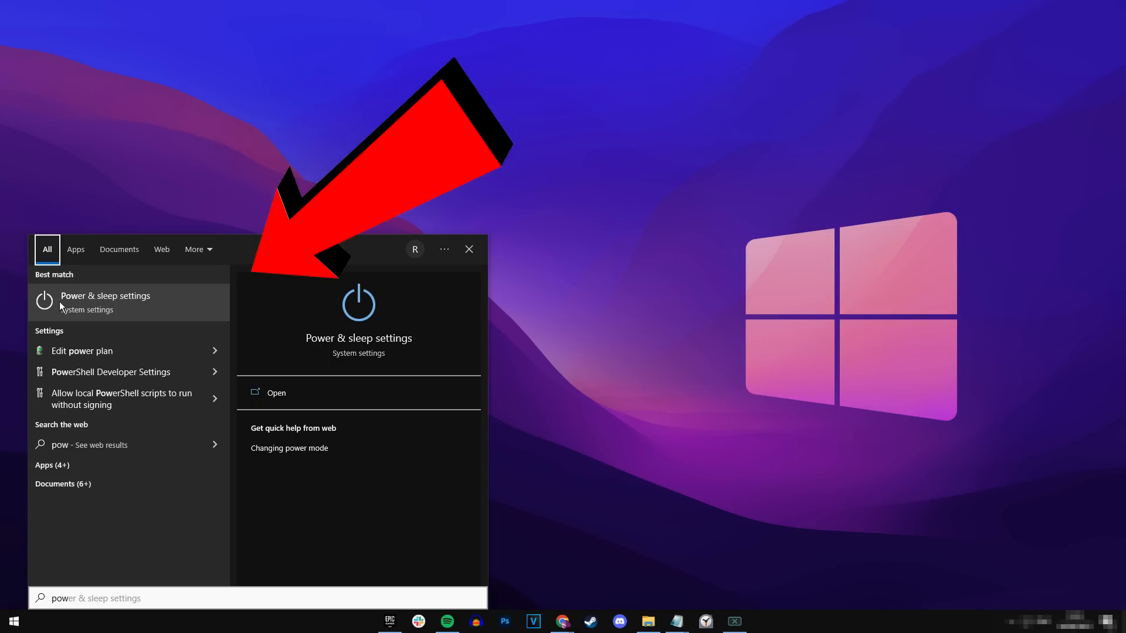
left_click(105, 295)
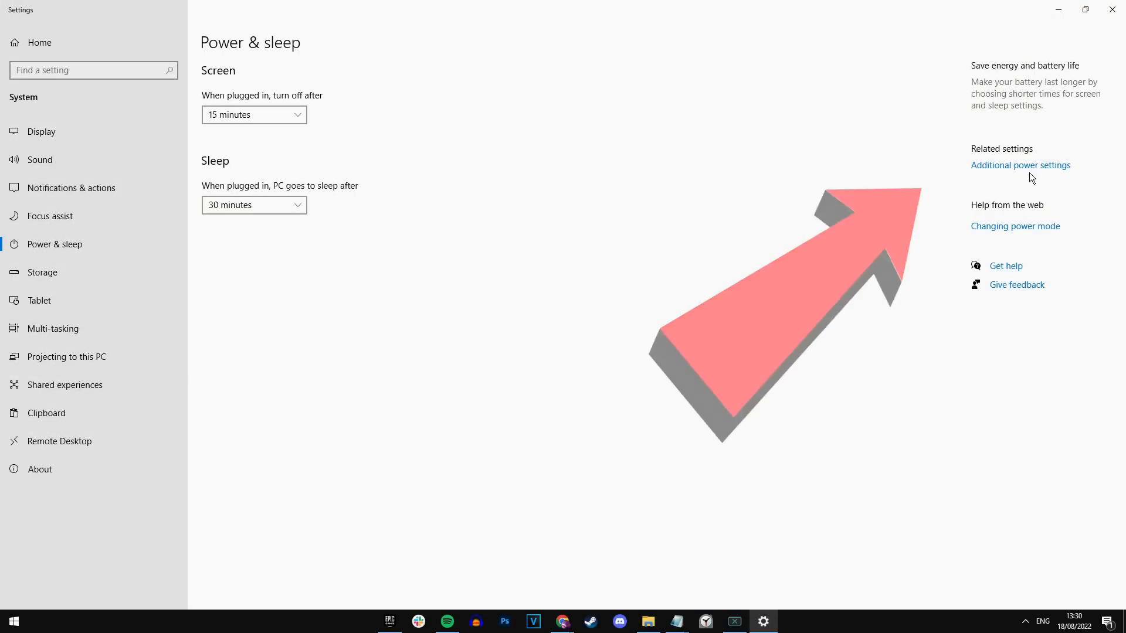
From Additional power settings, unlock the shut-down settings, switch off fast start-up and save.
left_click(1020, 164)
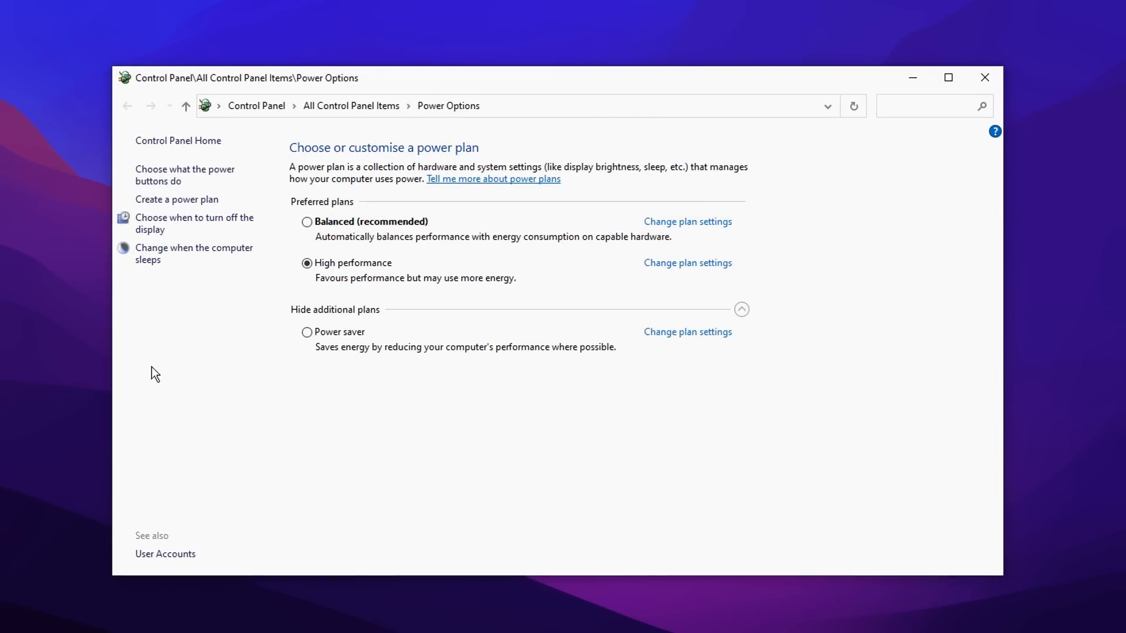
mouse_move(166, 175)
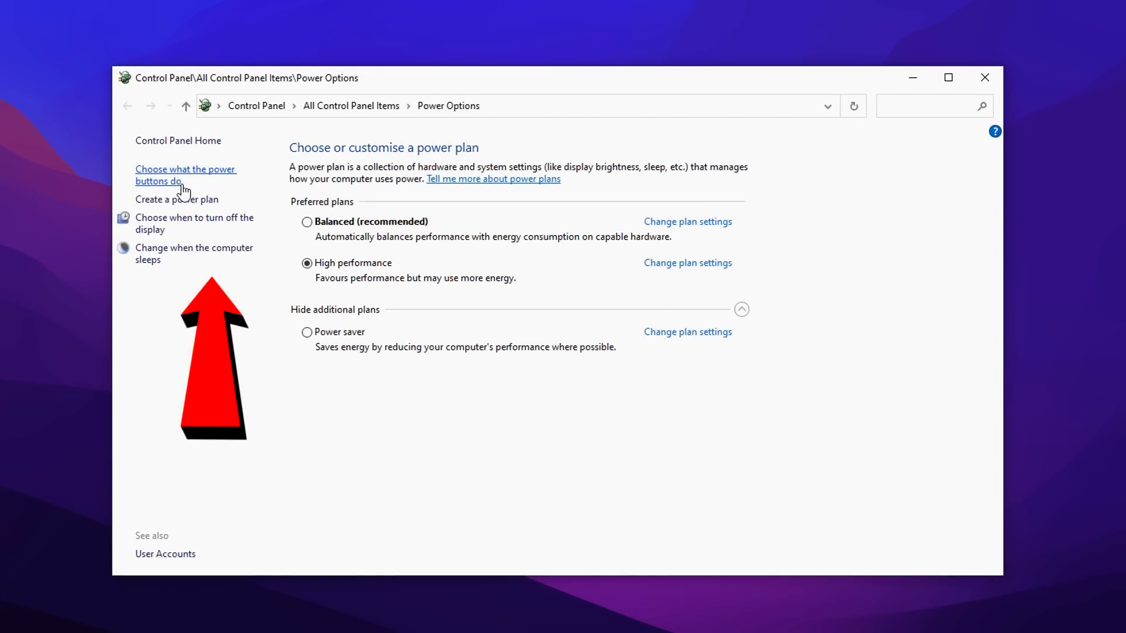
left_click(184, 175)
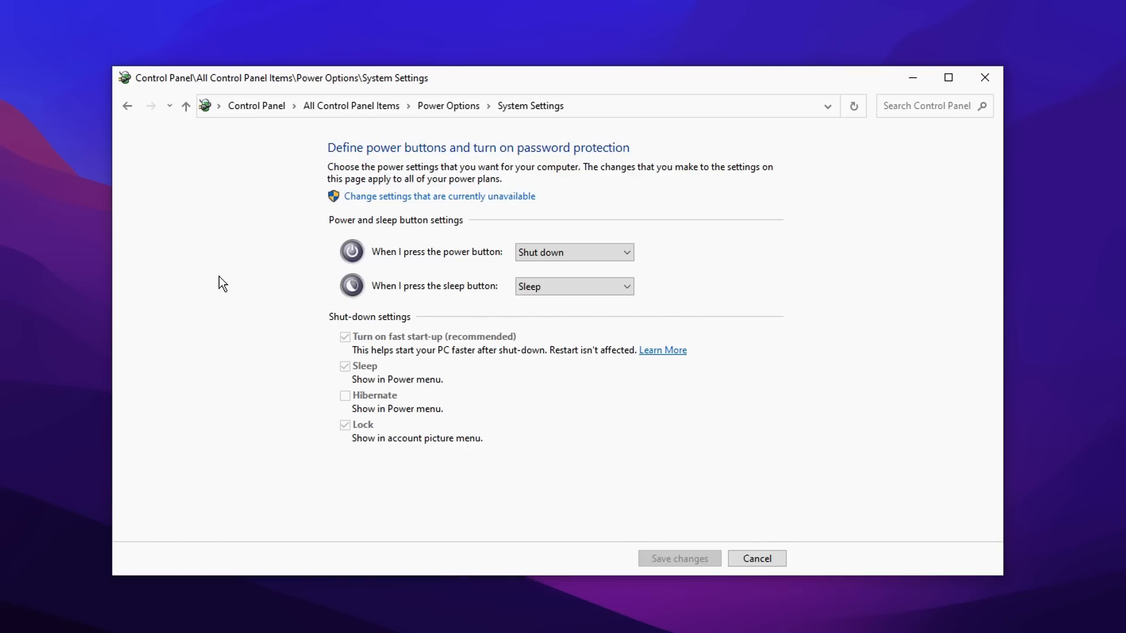
mouse_move(439, 350)
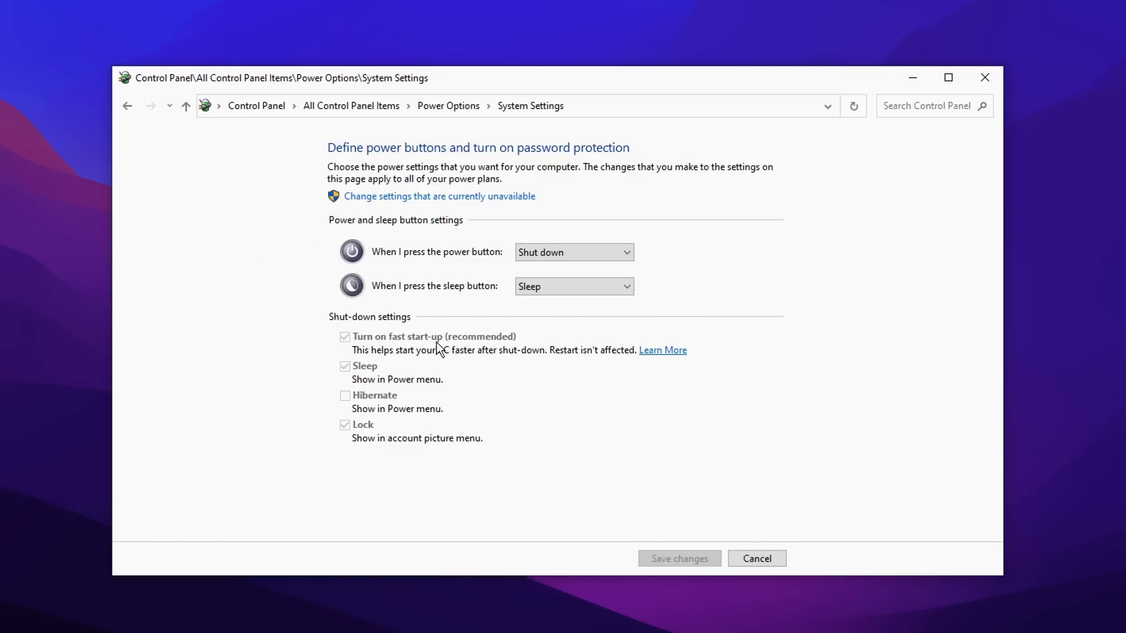
mouse_move(447, 350)
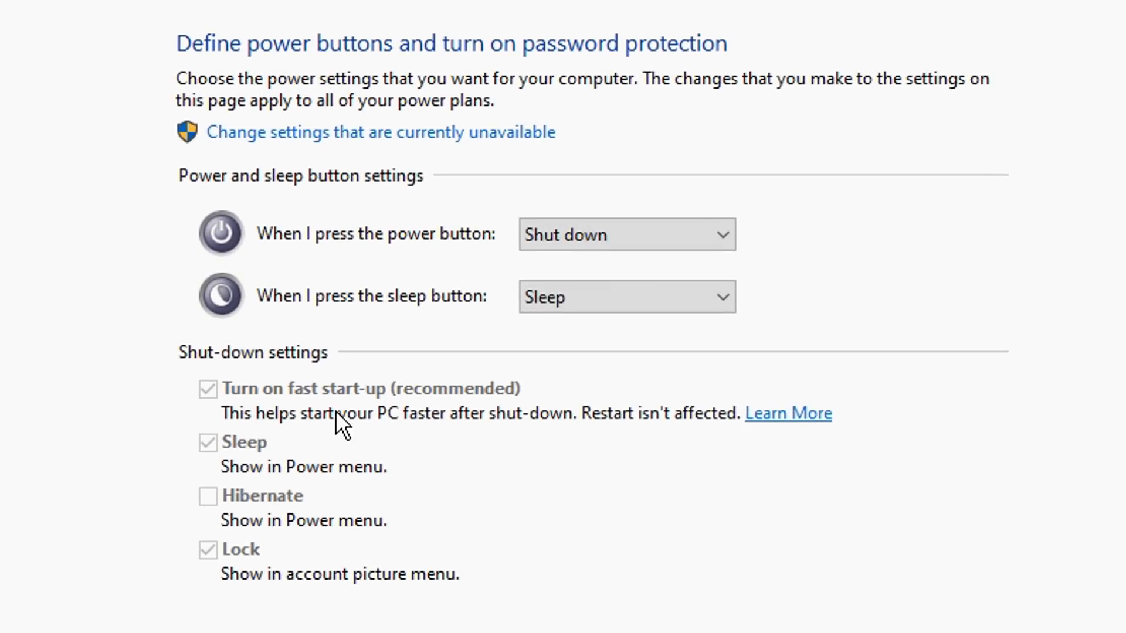
mouse_move(558, 434)
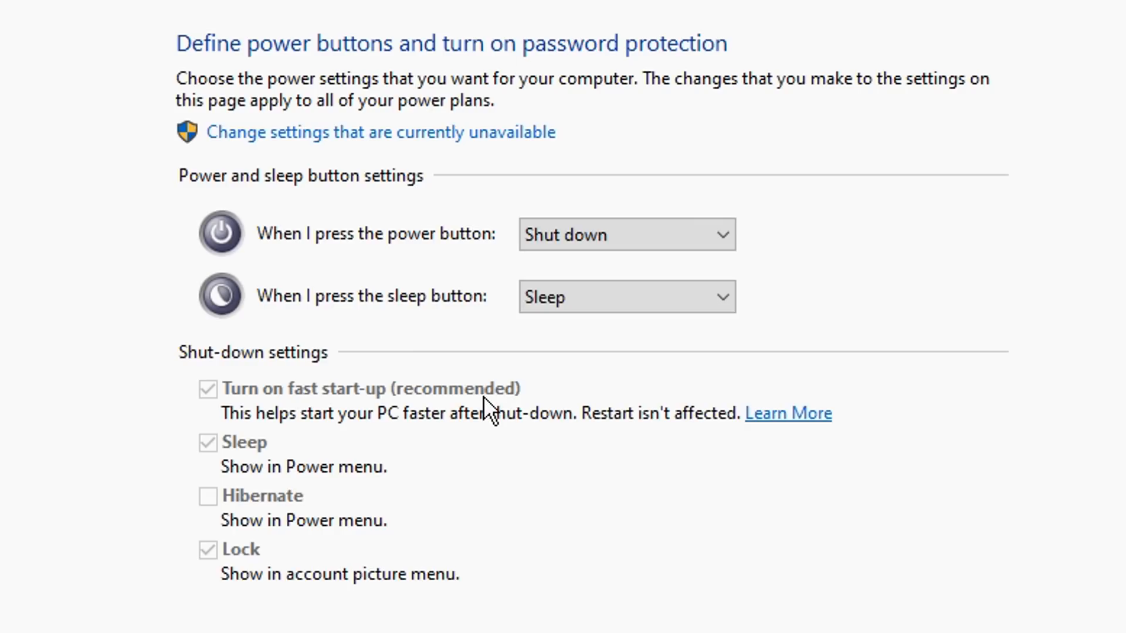
mouse_move(620, 404)
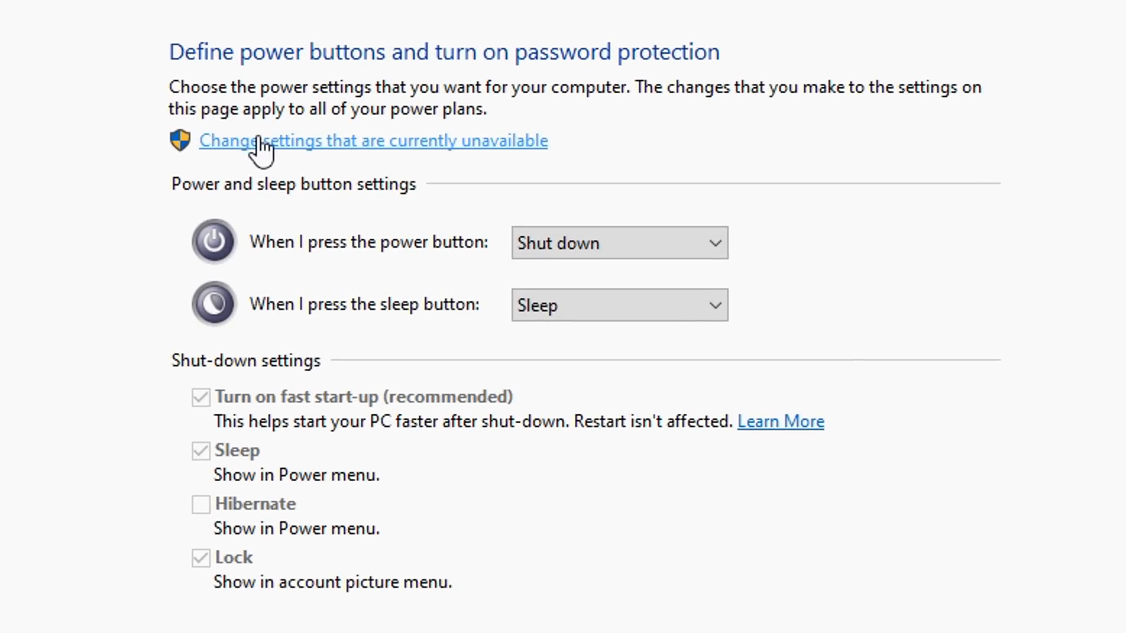
mouse_move(512, 155)
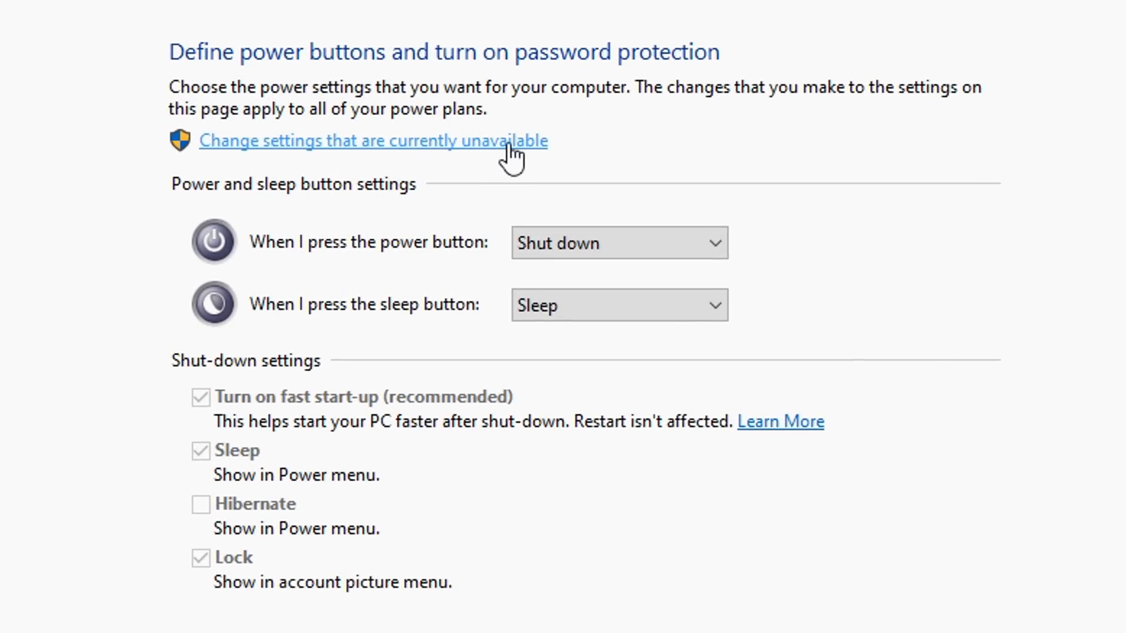
left_click(373, 140)
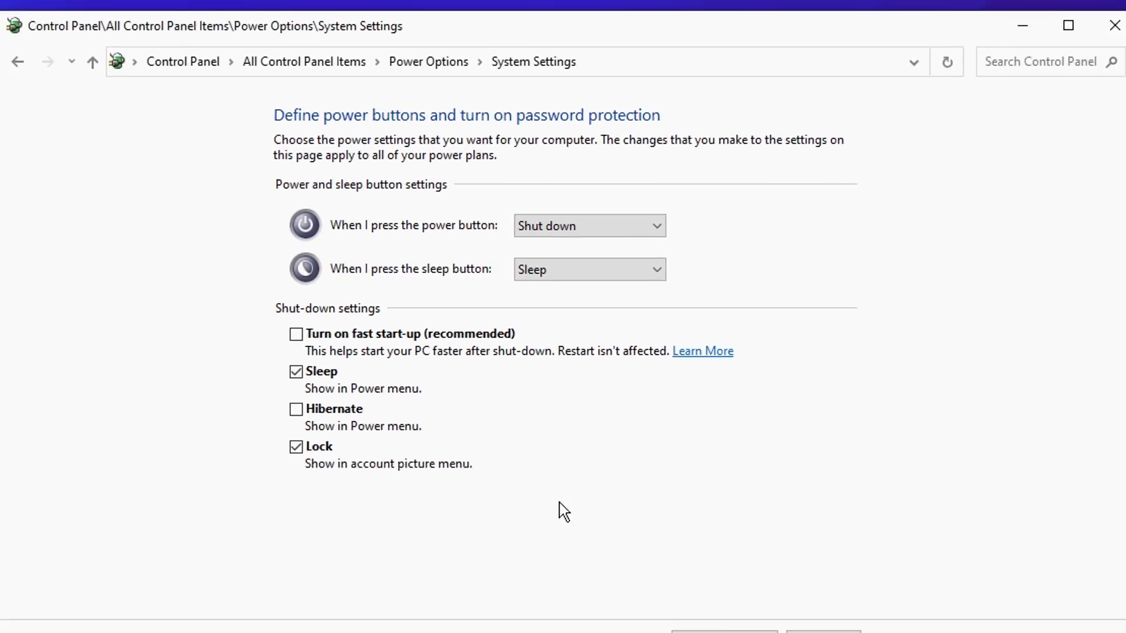
left_click(18, 62)
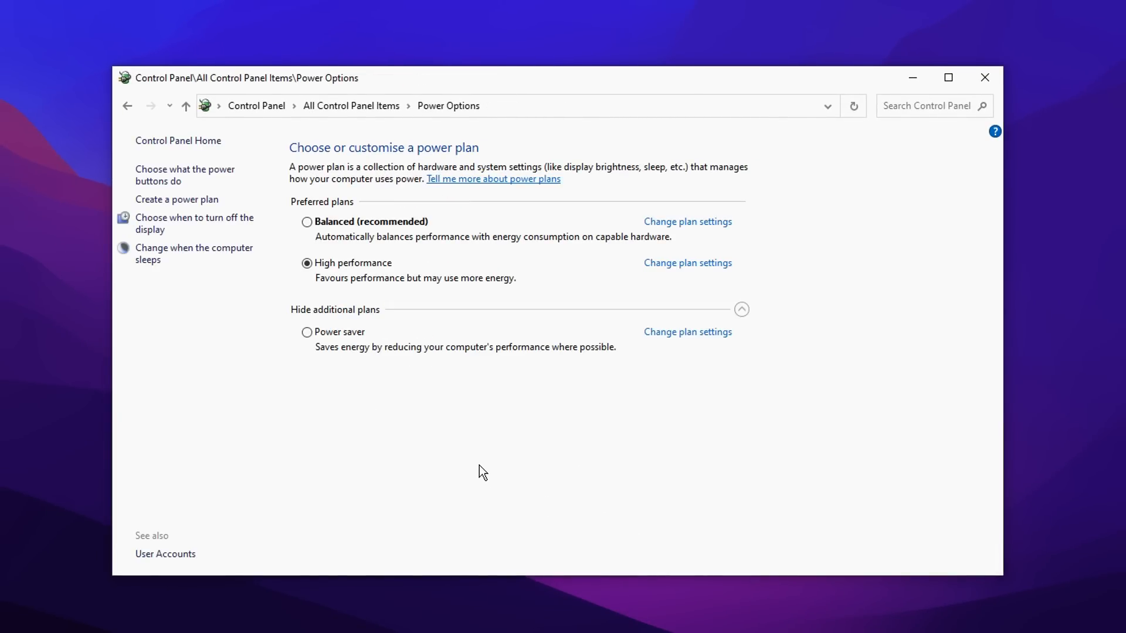
mouse_move(468, 445)
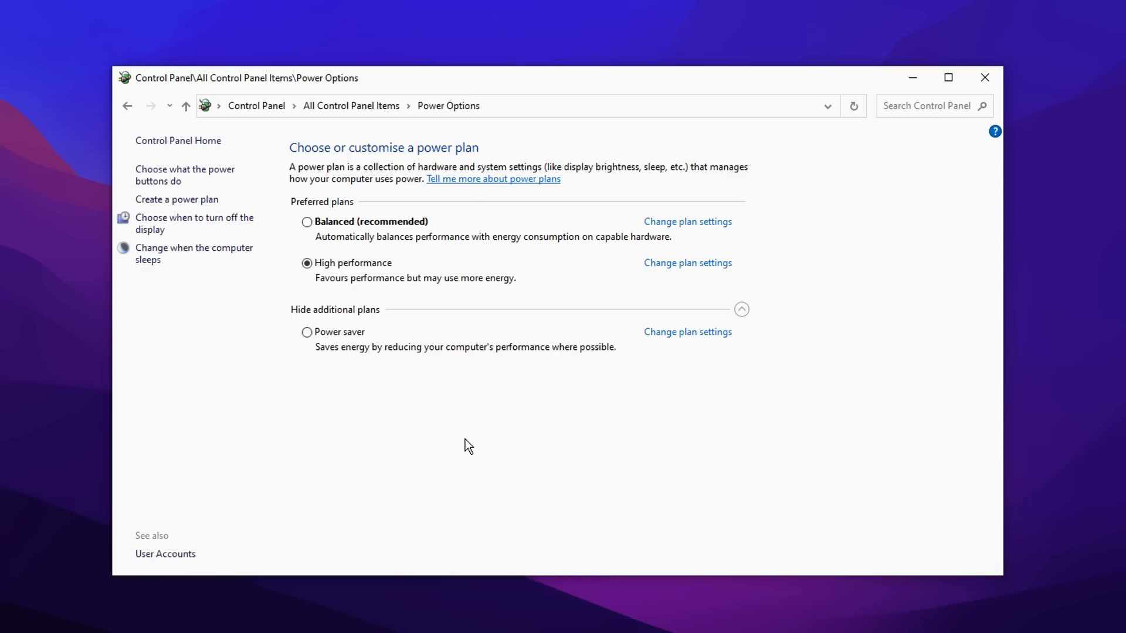
Close Power Options, check Task Manager uptime of just over two minutes, then close it.
left_click(985, 78)
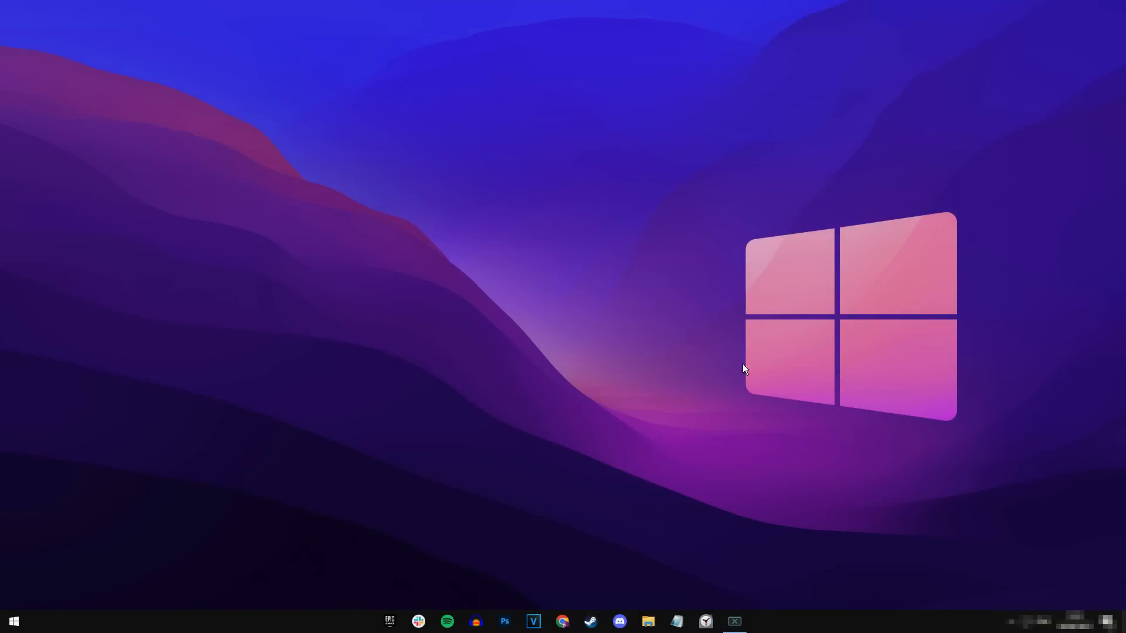
mouse_move(556, 321)
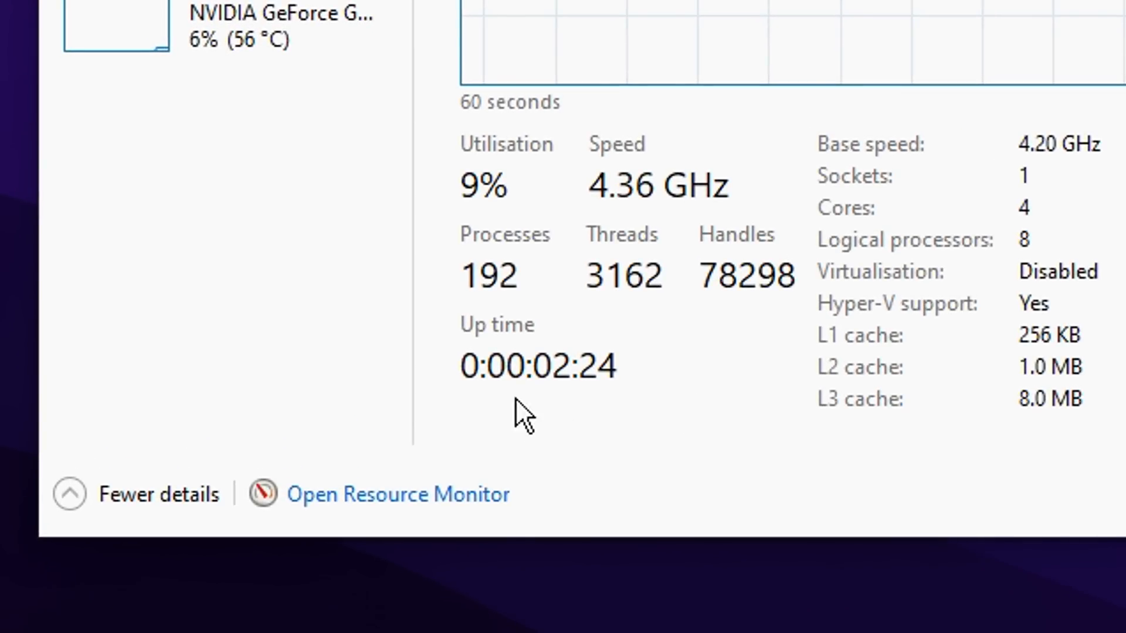
mouse_move(638, 419)
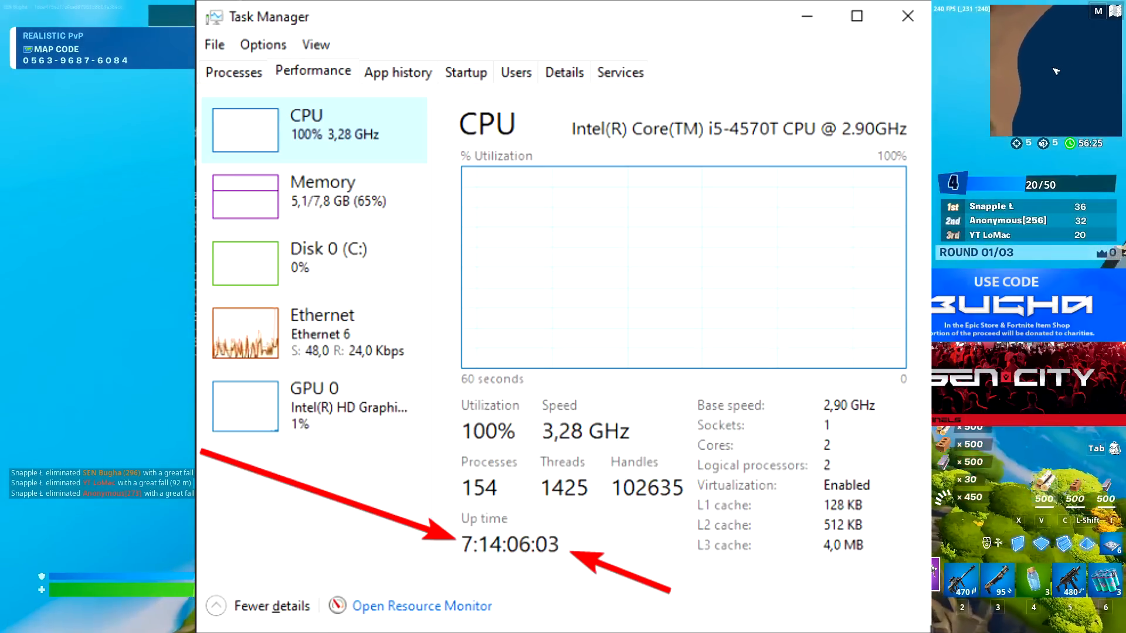
left_click(908, 16)
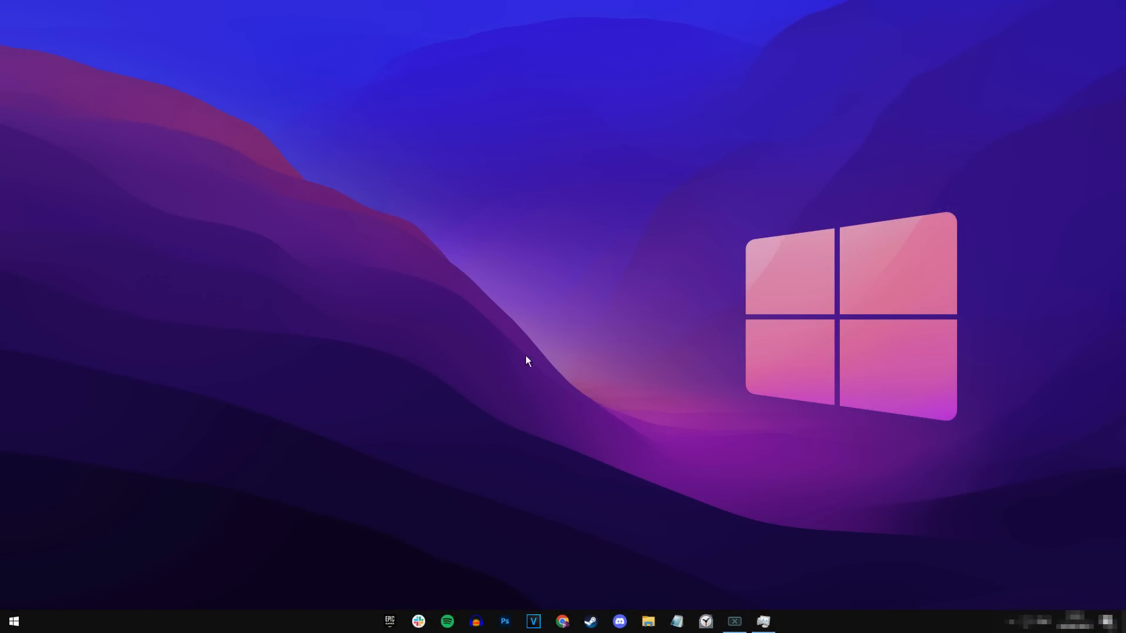
mouse_move(537, 380)
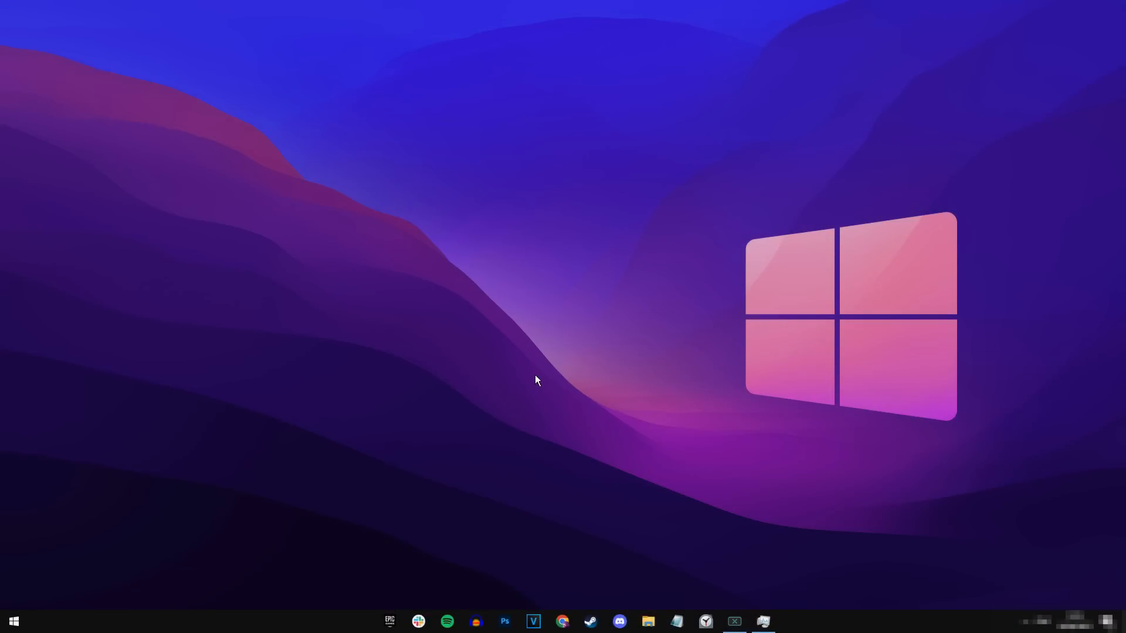
mouse_move(517, 384)
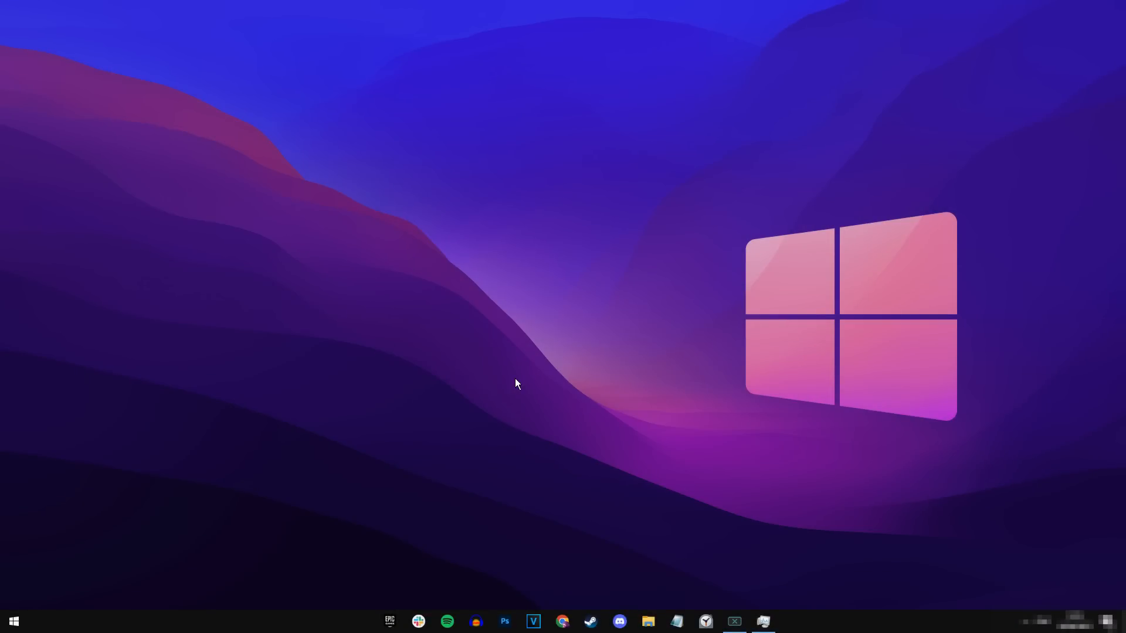
From Power & sleep settings, reach the classic Power Options via Additional power settings.
left_click(13, 621)
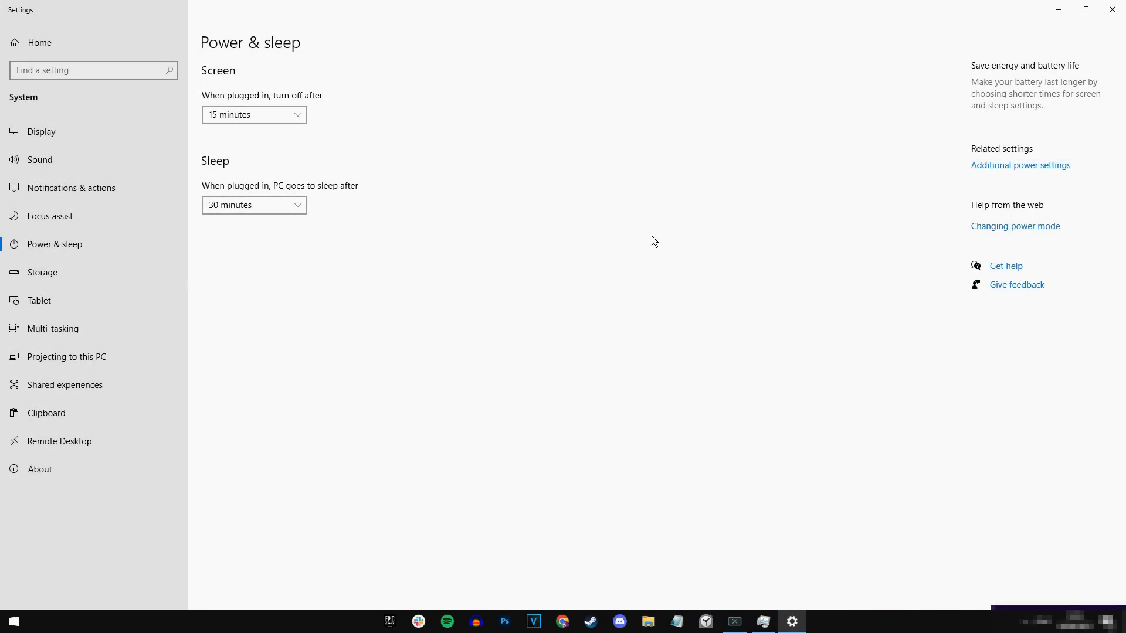
left_click(1021, 165)
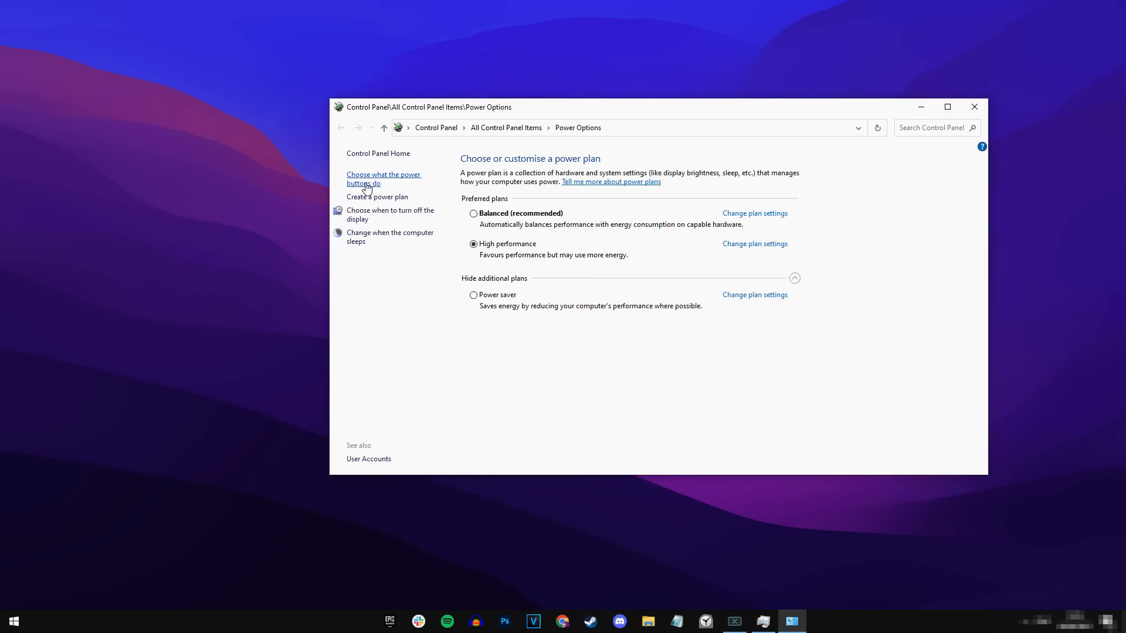
In the power button settings, unlock editing, untick 'Turn on fast start-up' and save changes.
left_click(384, 178)
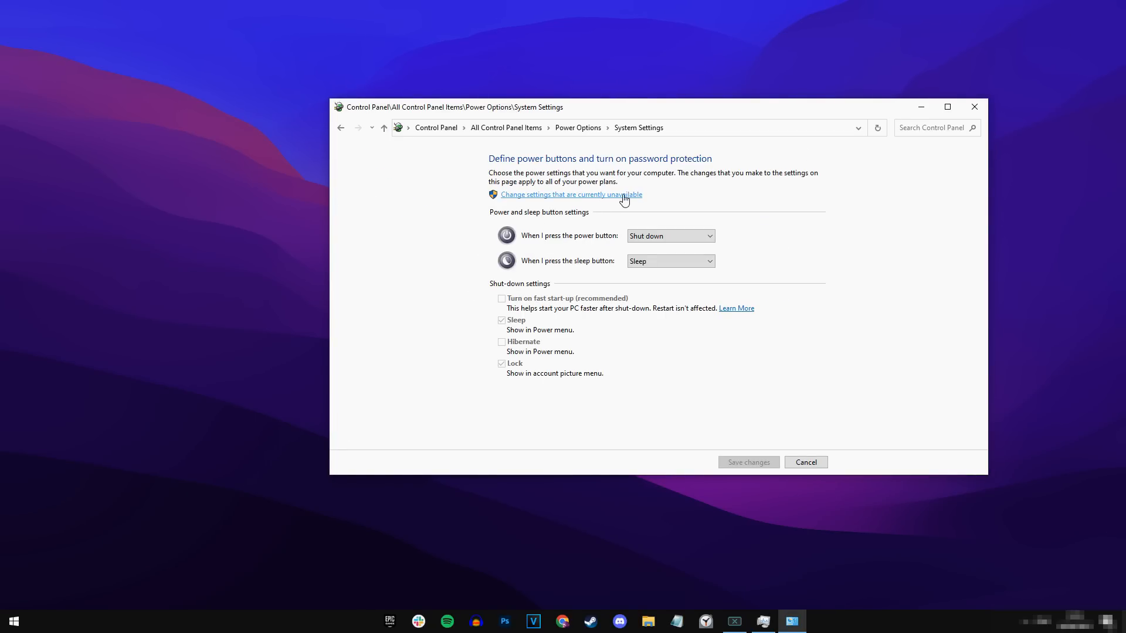
left_click(570, 195)
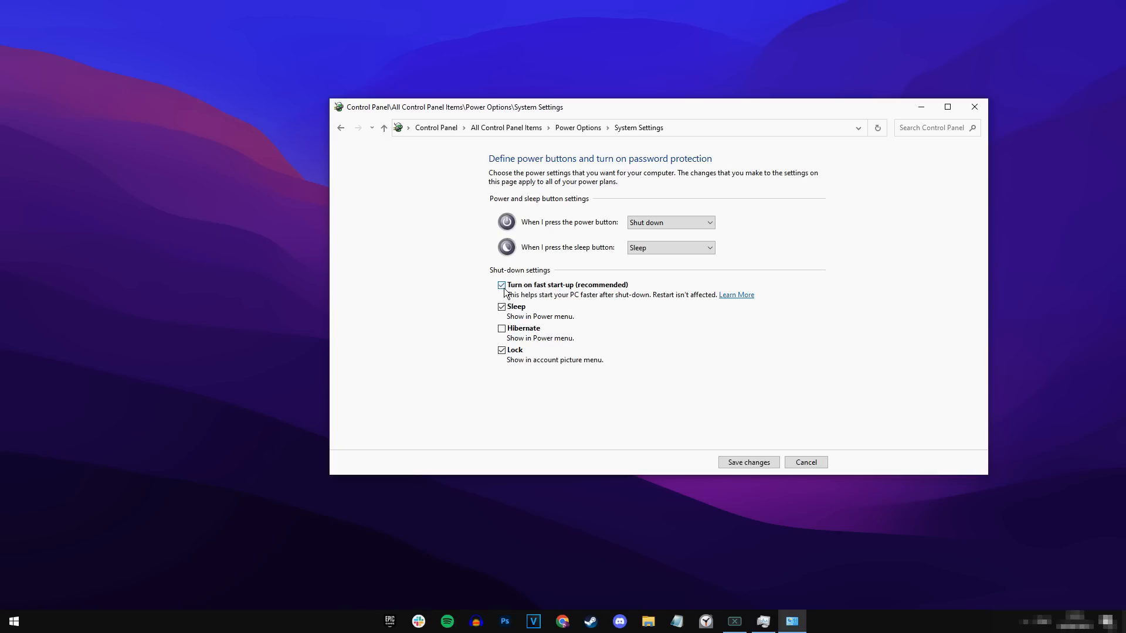
left_click(501, 285)
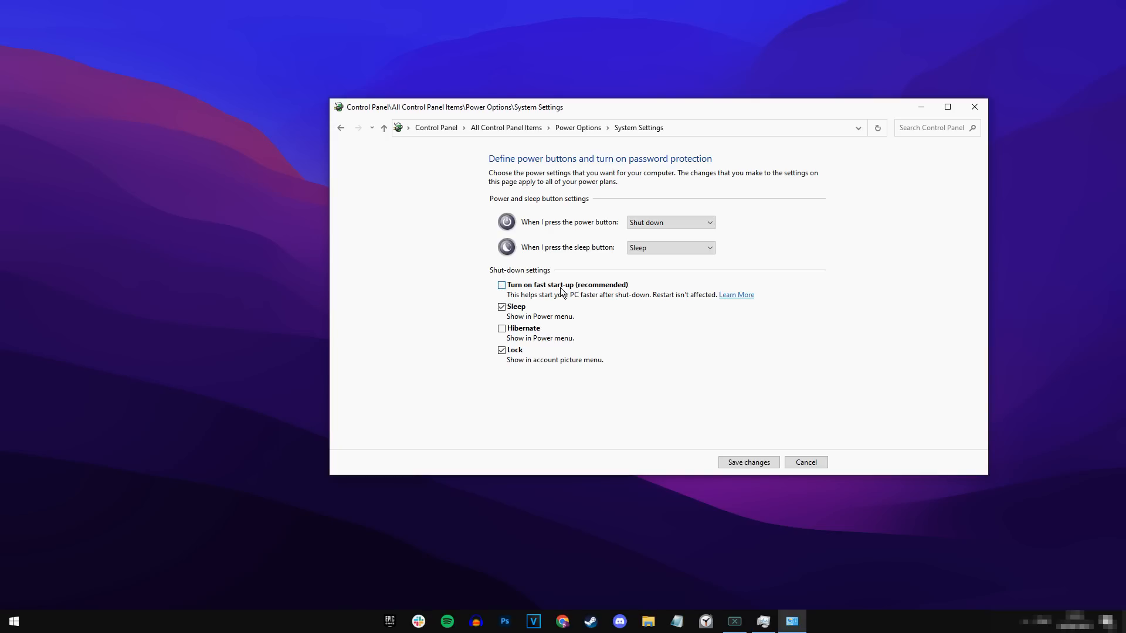
mouse_move(748, 463)
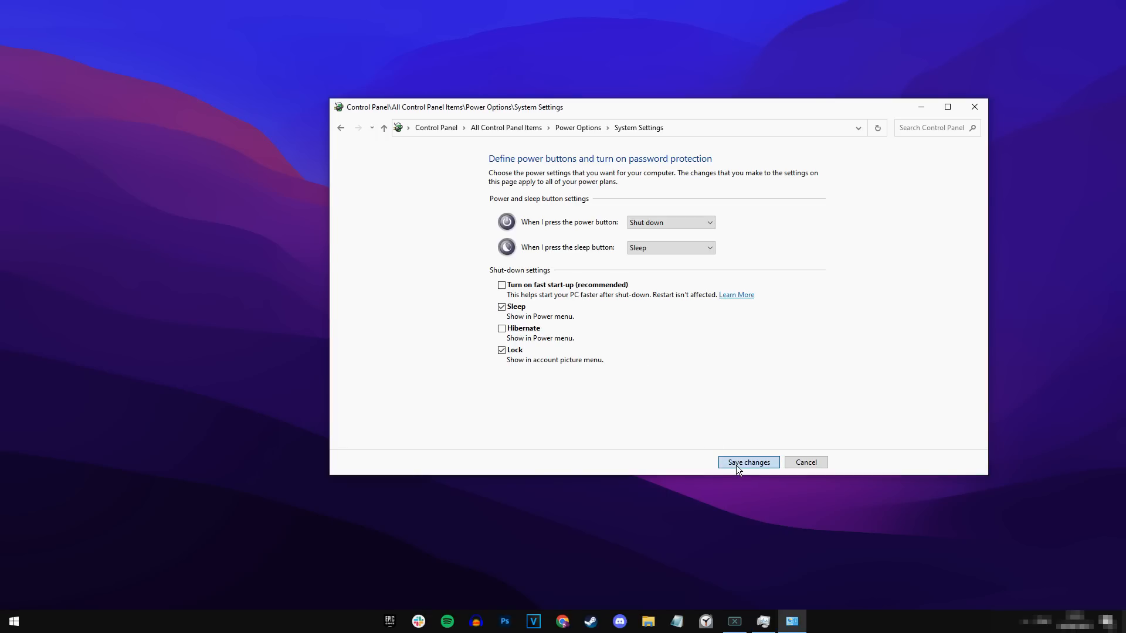
left_click(748, 462)
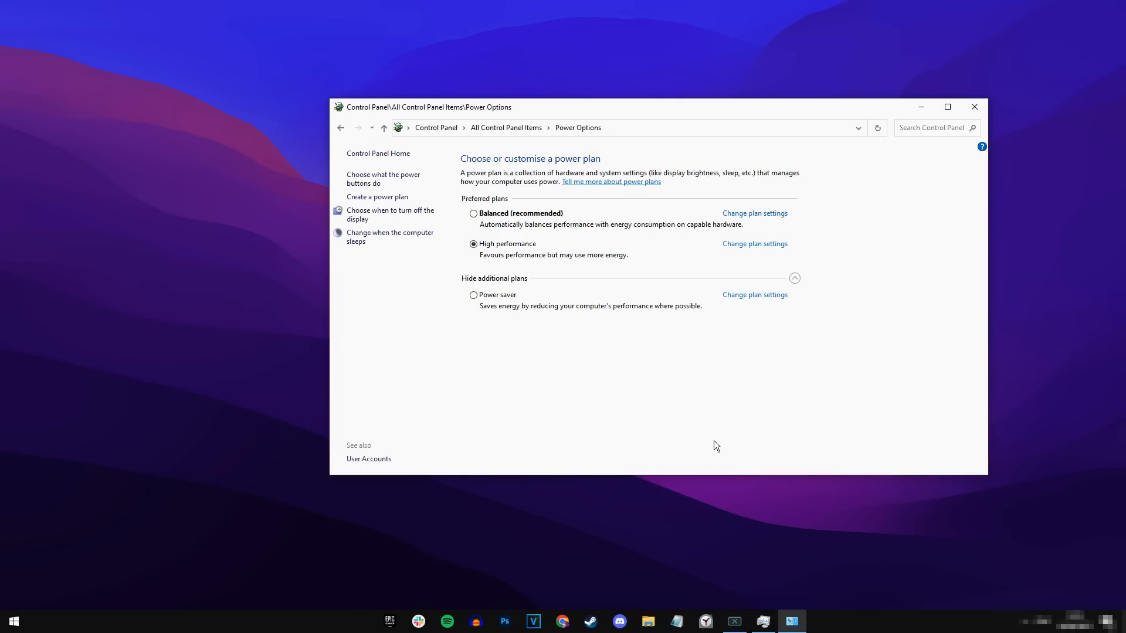